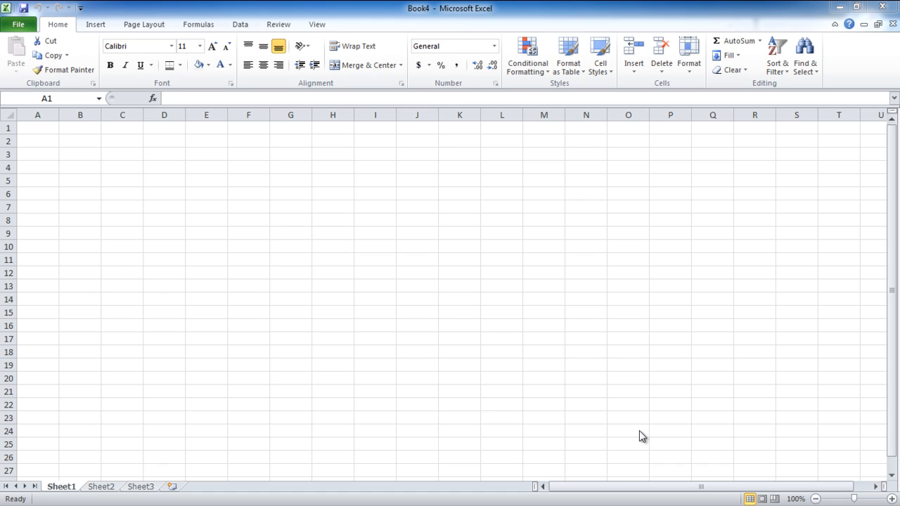
mouse_move(418, 352)
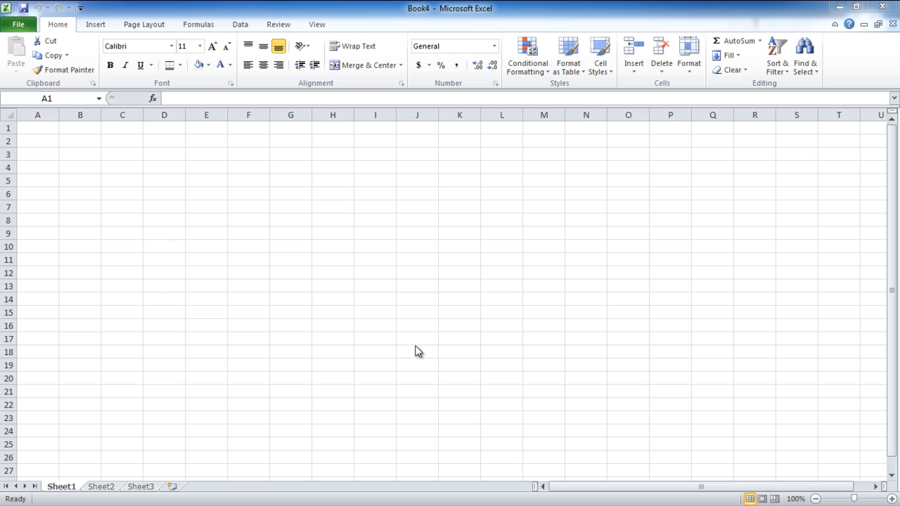
Create a new workbook, To Template1, from the existing To Template.xlsx file.
left_click(17, 24)
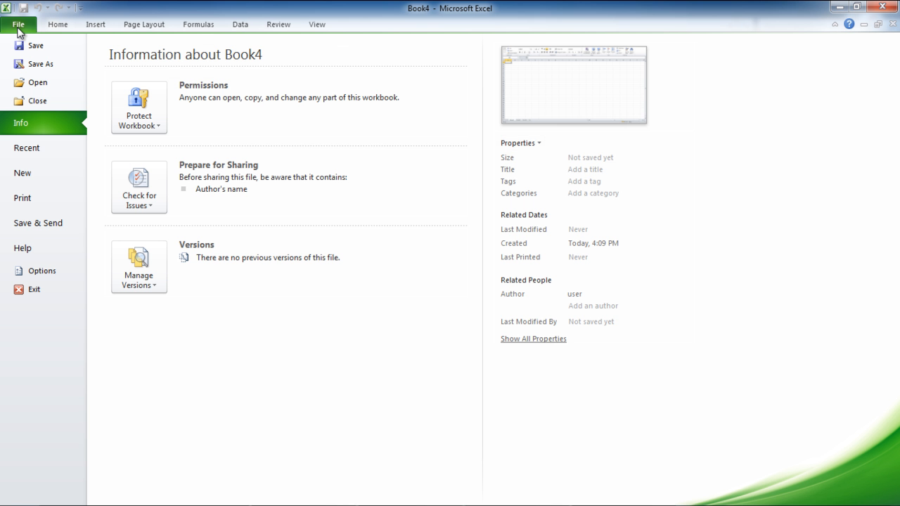
left_click(22, 173)
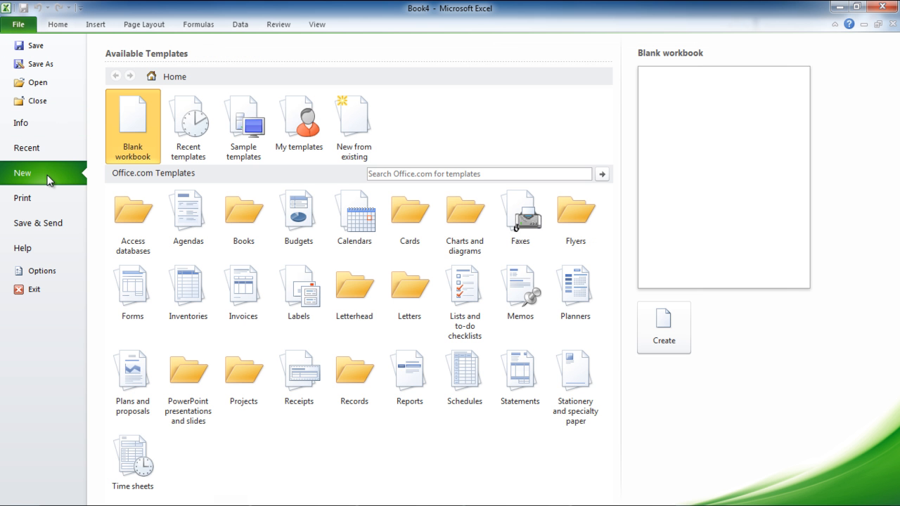
left_click(355, 126)
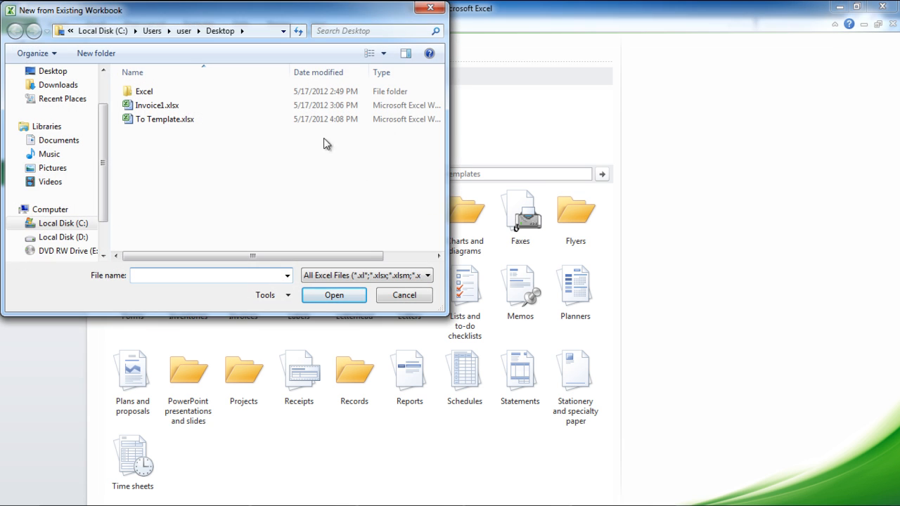
left_click(163, 118)
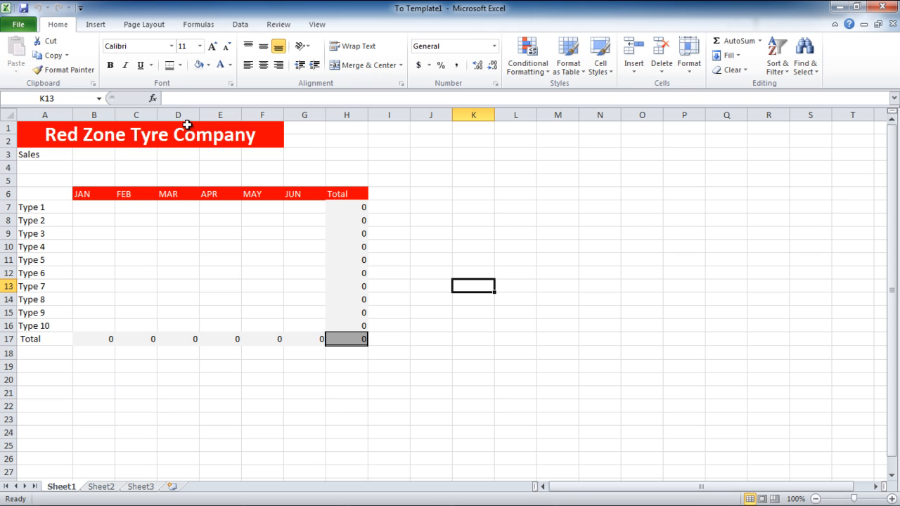
mouse_move(188, 130)
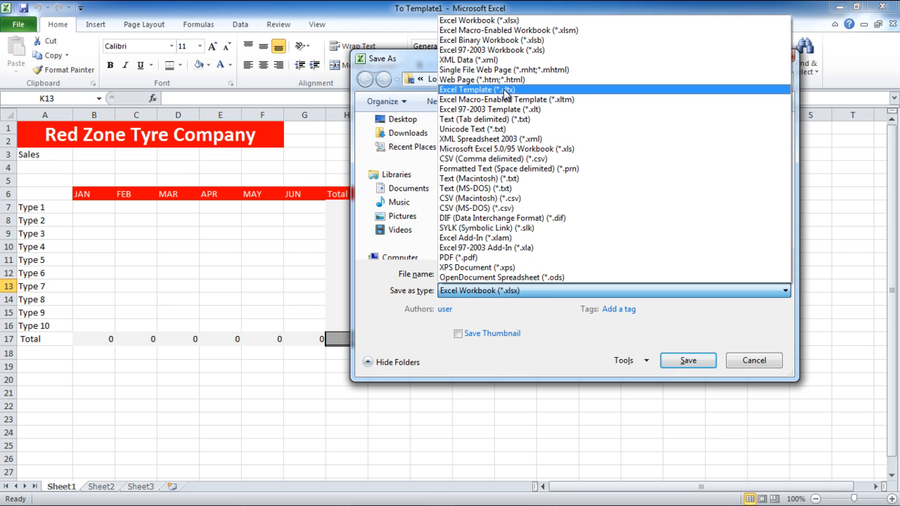
Save the workbook as an Excel Template (*.xltx) named Sales, then close it.
left_click(478, 90)
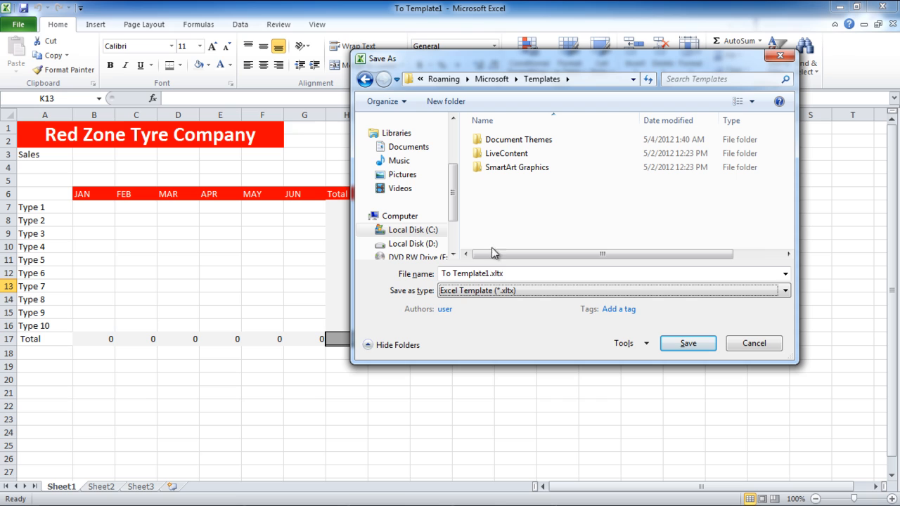
double_click(471, 273)
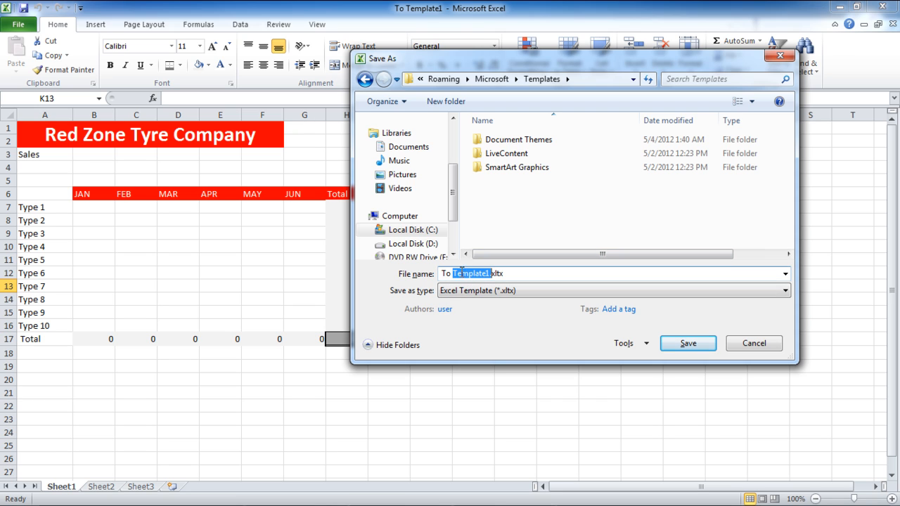
type("Sales")
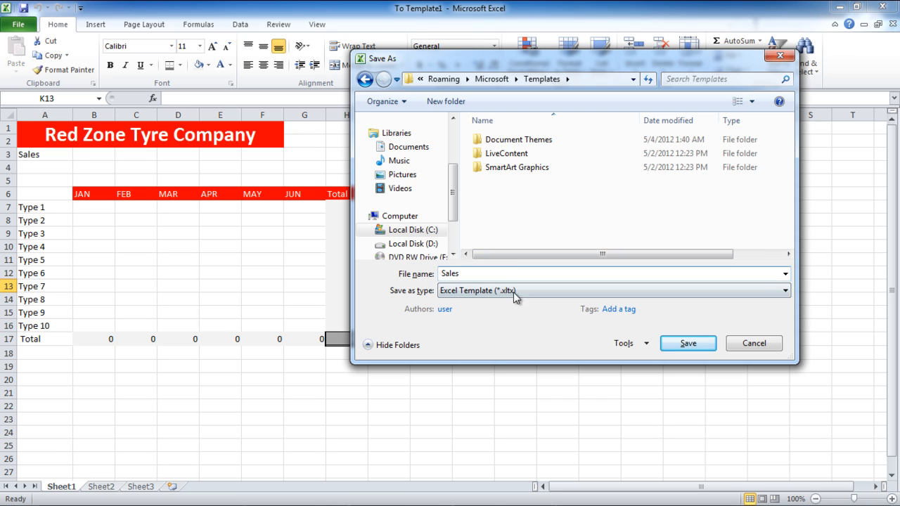
left_click(686, 343)
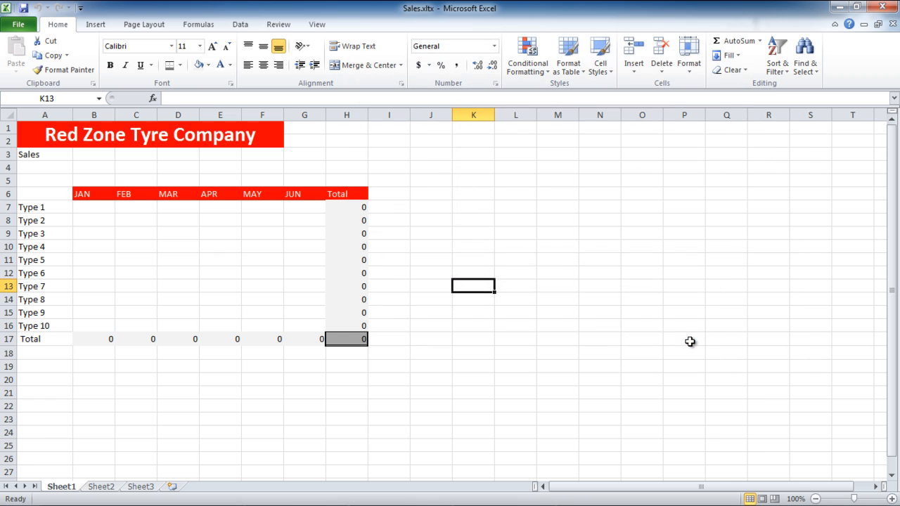
left_click(894, 22)
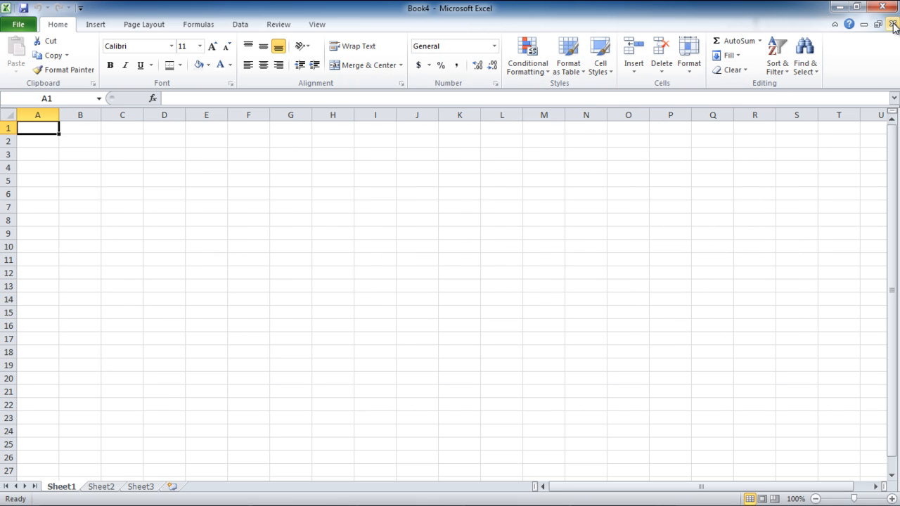
Show the Personal Templates list, where the saved Sales.xltx template appears.
left_click(18, 24)
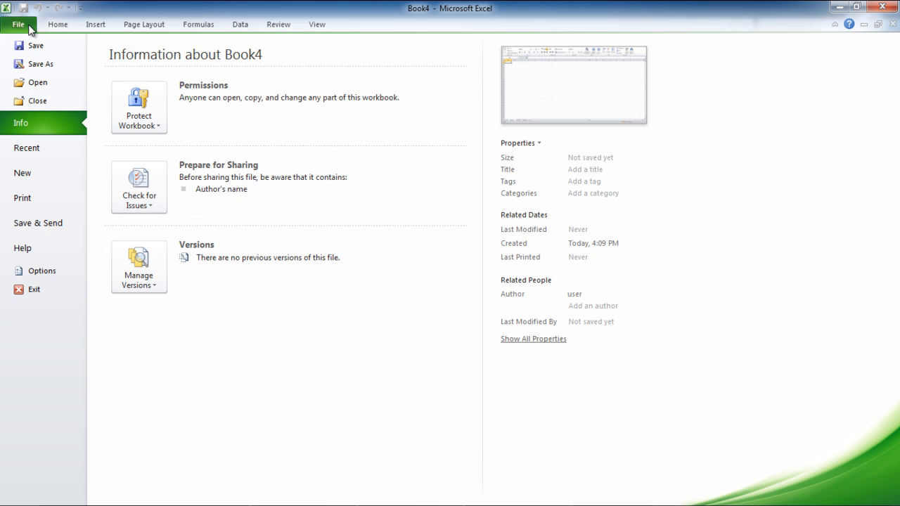
left_click(23, 173)
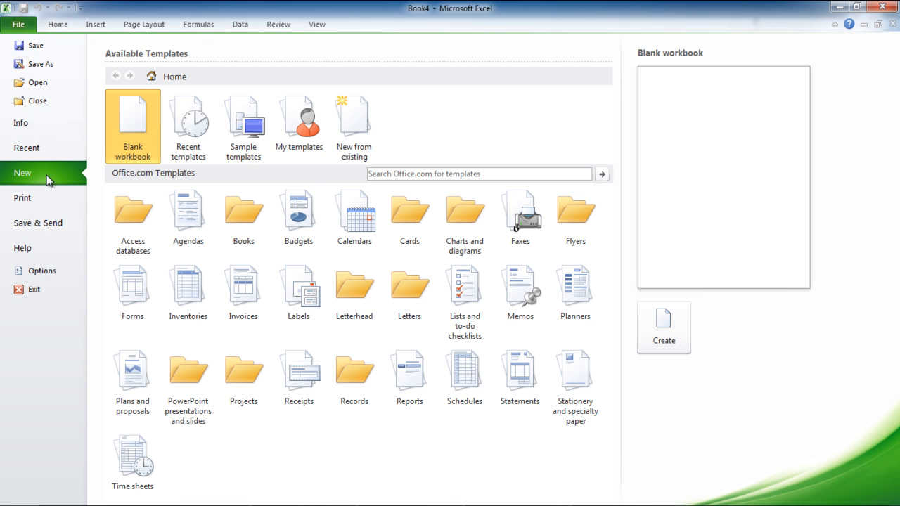
left_click(298, 120)
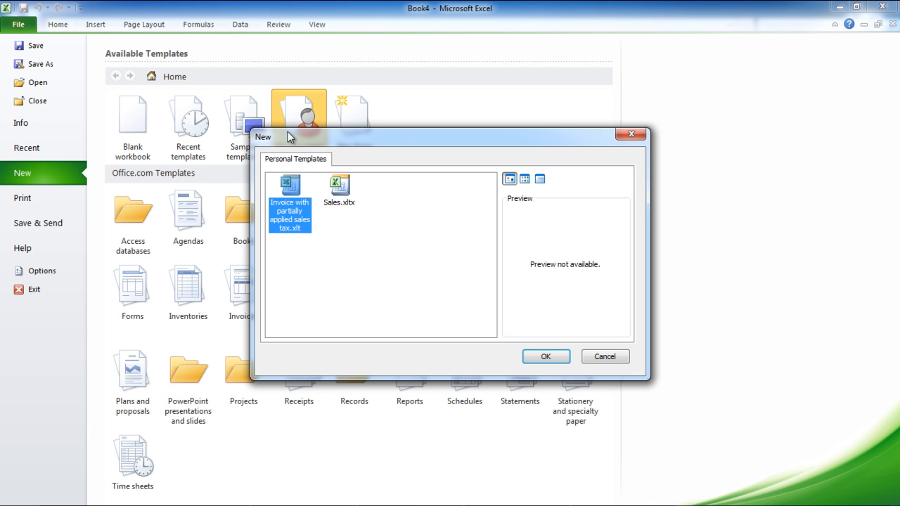
Start a new workbook, Sales1, from the Sales.xltx personal template.
left_click(340, 189)
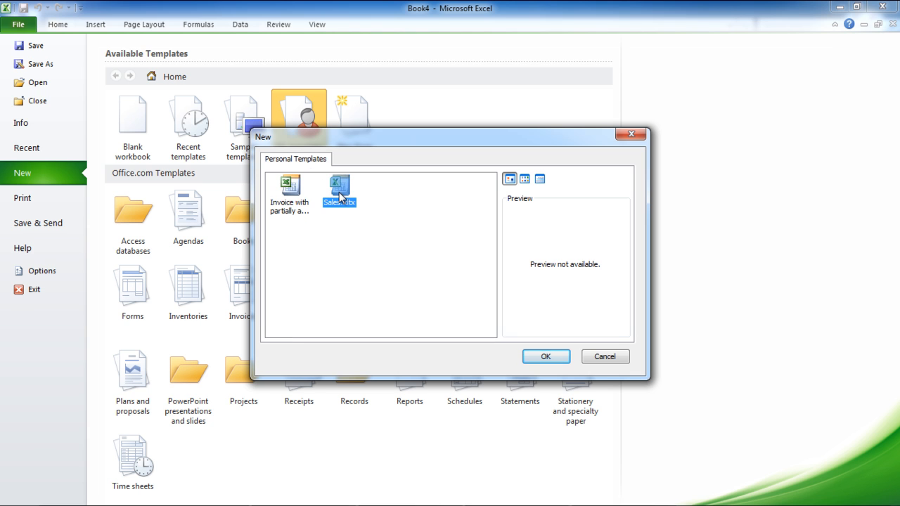
left_click(546, 357)
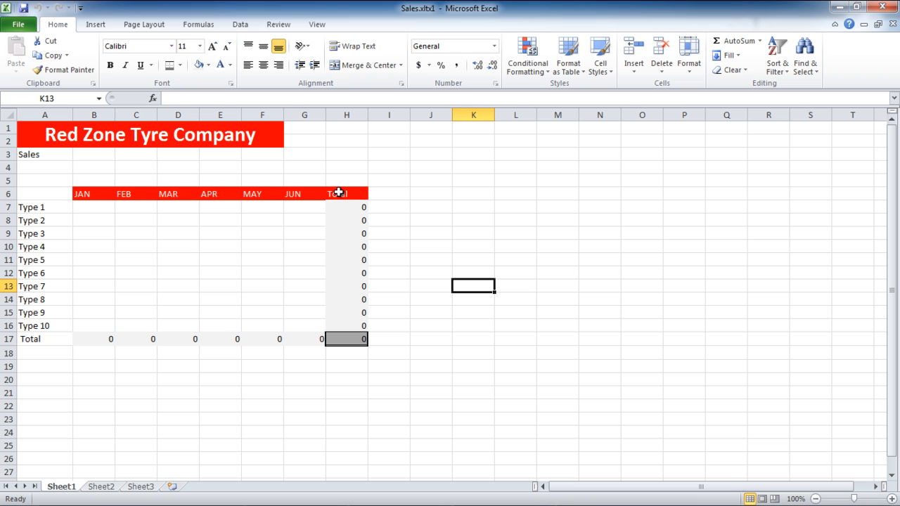